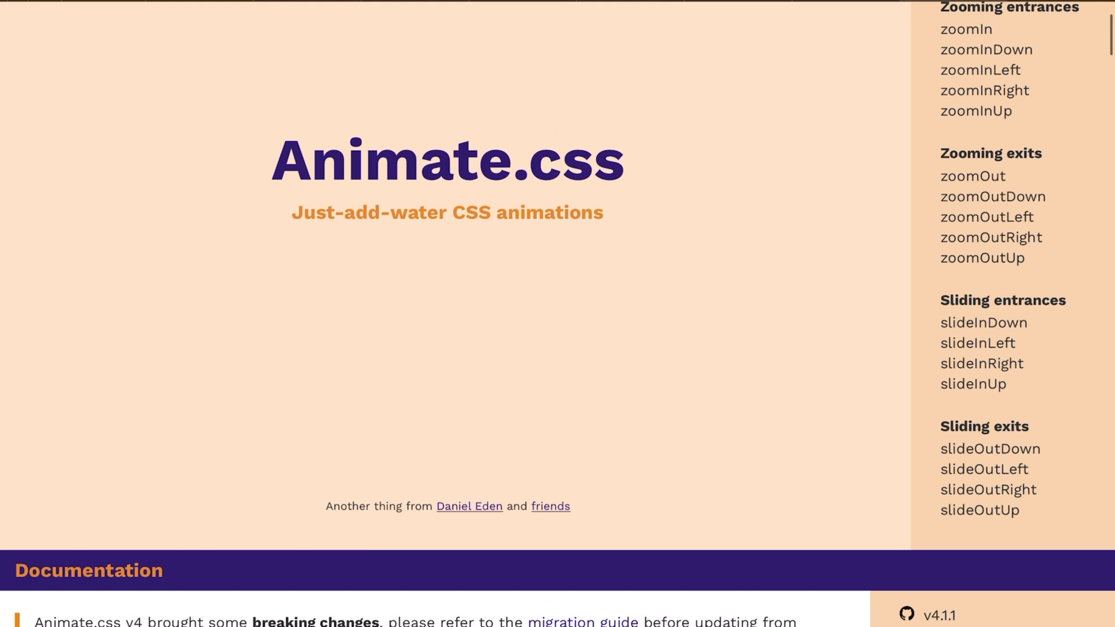
# Step: Scroll the Animate.css animation list to the Fading entrances group with fadeInUp
pyautogui.scroll(-3)
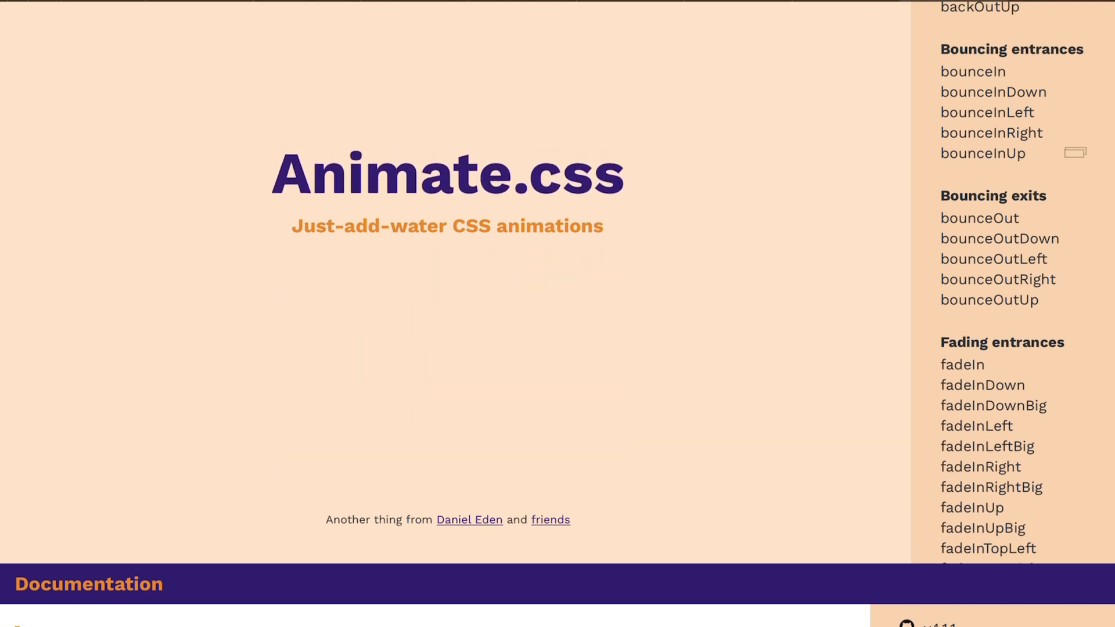
pyautogui.scroll(-3)
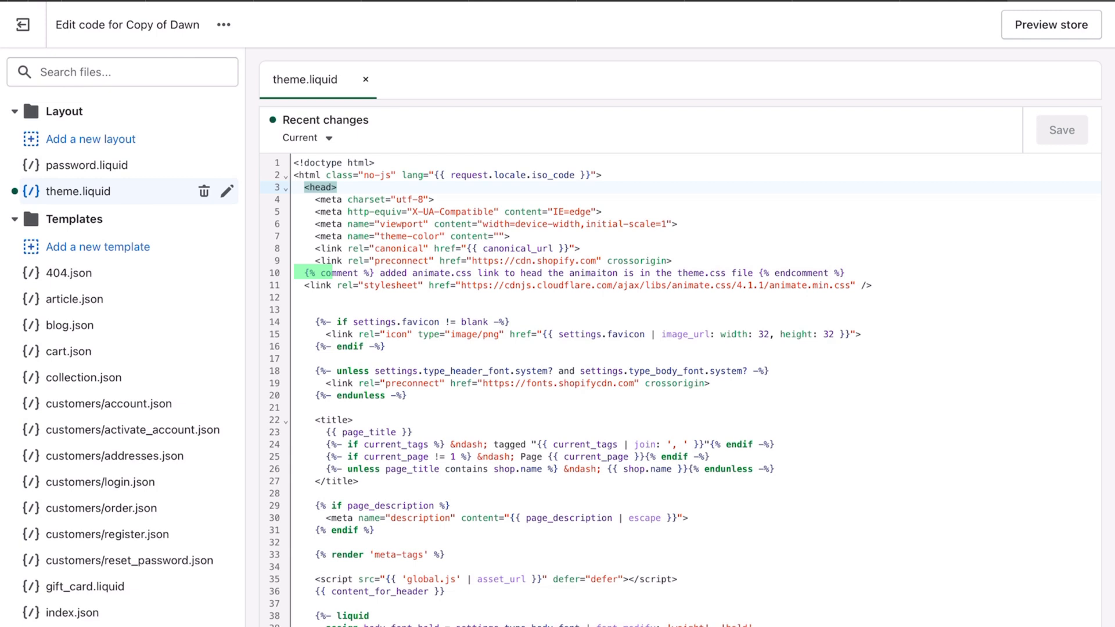
# Step: Correct 'animaiton' to 'animation' in the theme.liquid comment and save the file
pyautogui.doubleClick(592, 272)
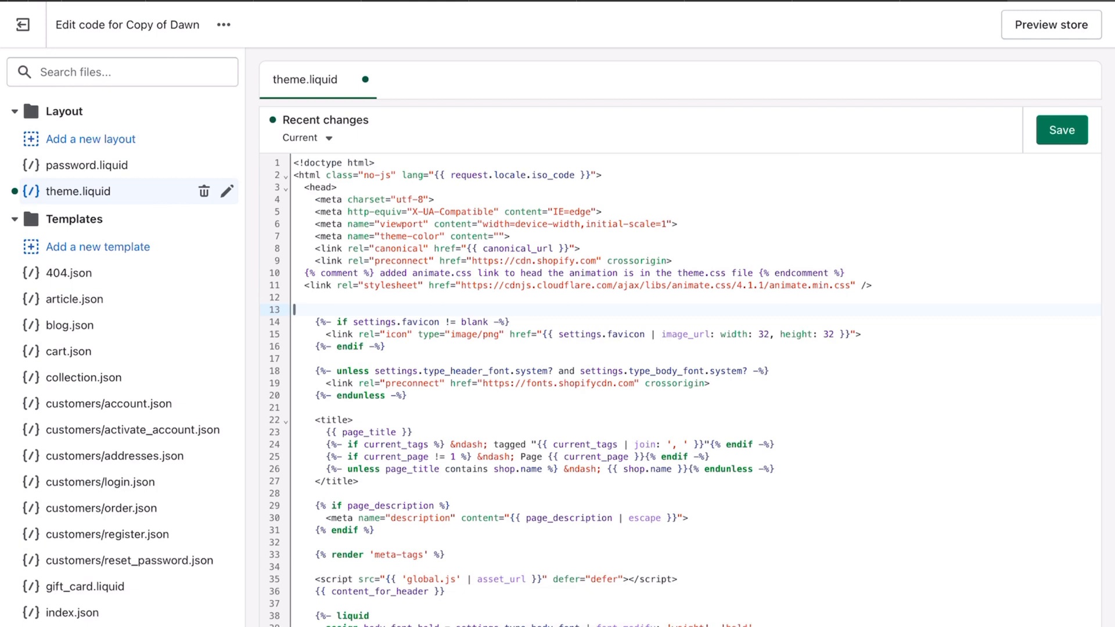
pyautogui.click(1061, 129)
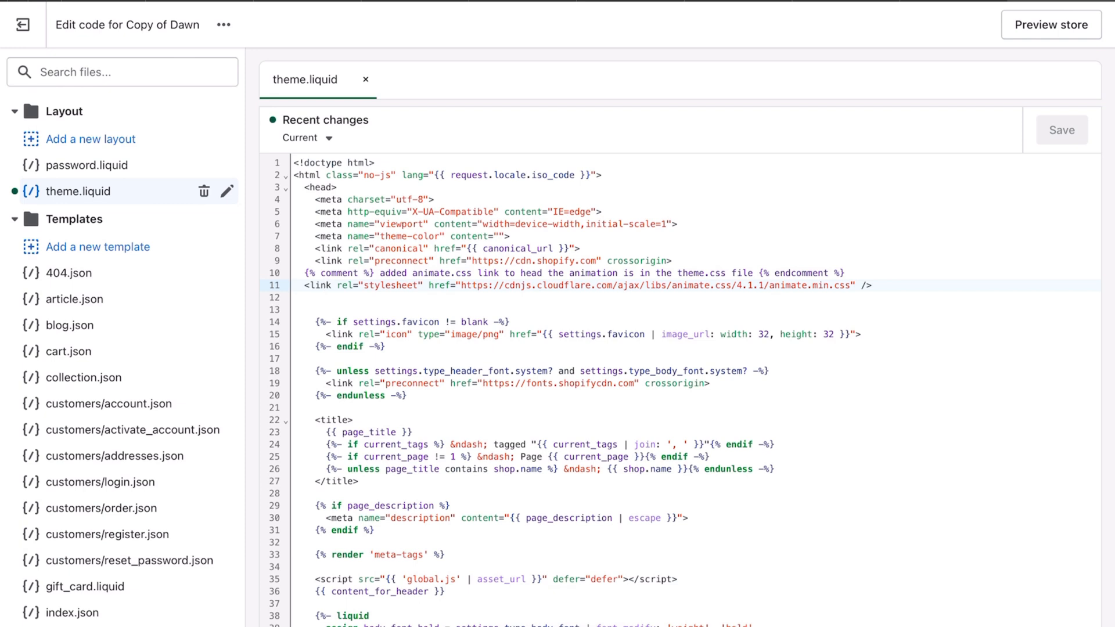
pyautogui.click(304, 286)
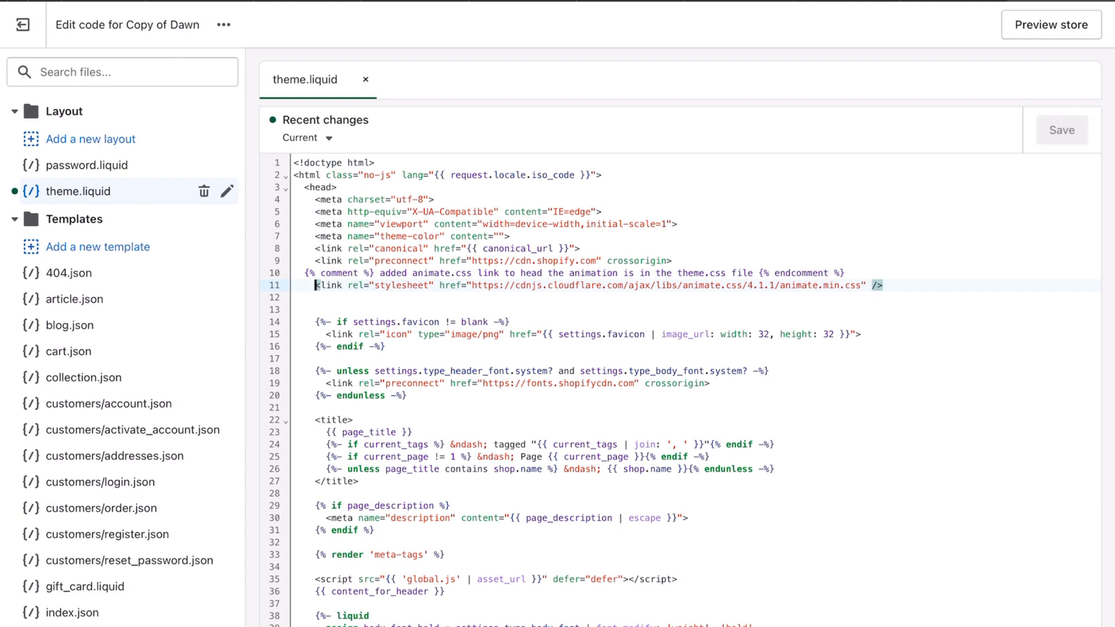
pyautogui.scroll(-3)
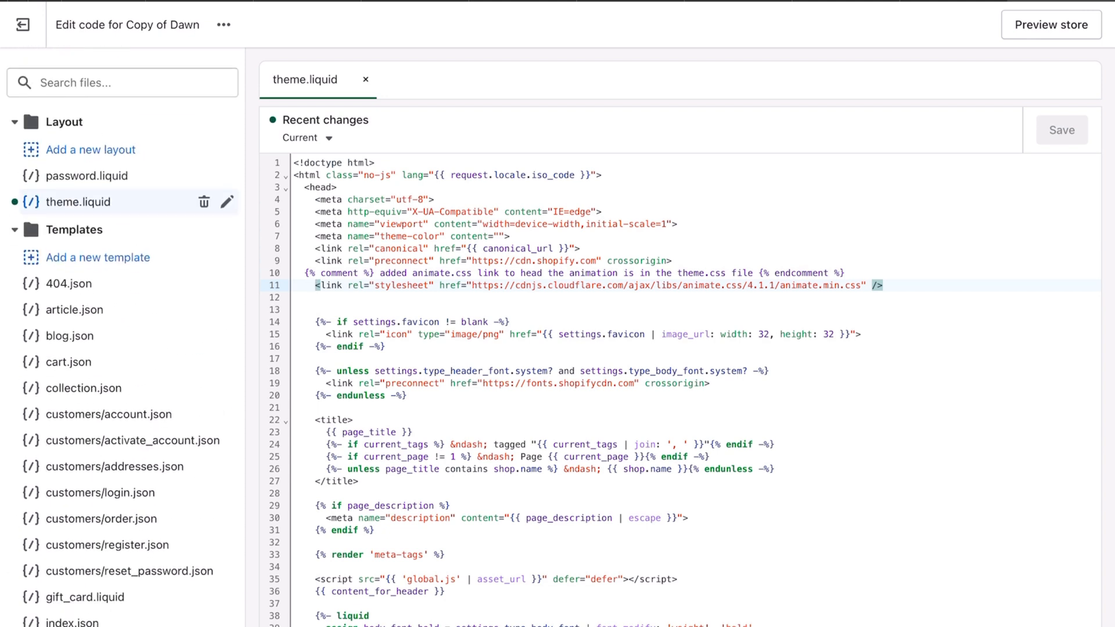
# Step: Filter the theme files by 'css' and scroll to the section-*.css stylesheets
pyautogui.write('css')
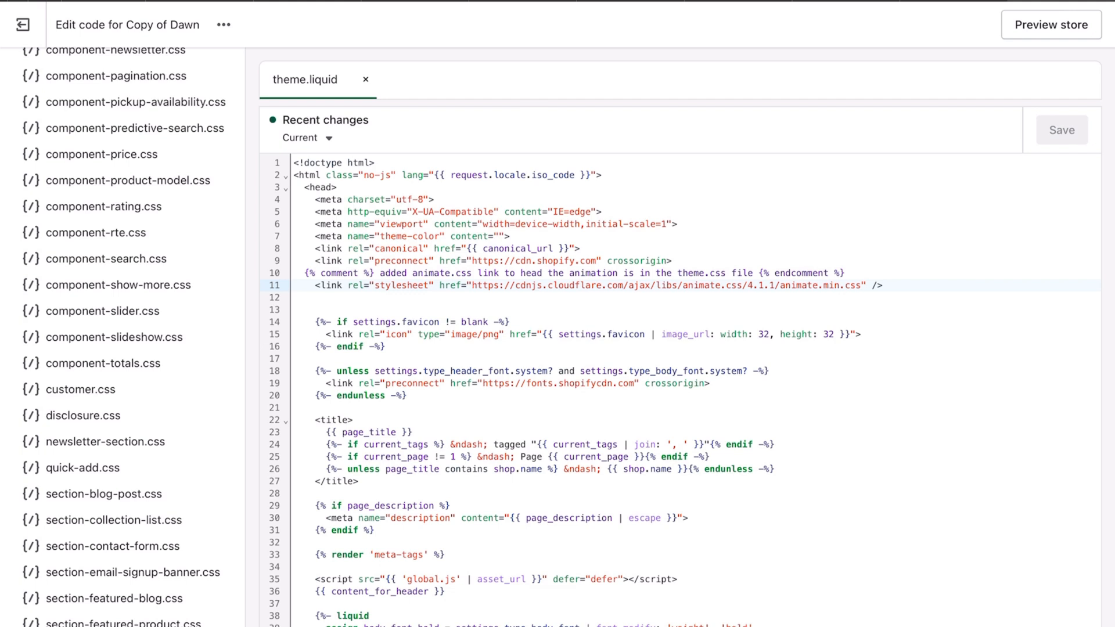
pyautogui.scroll(-3)
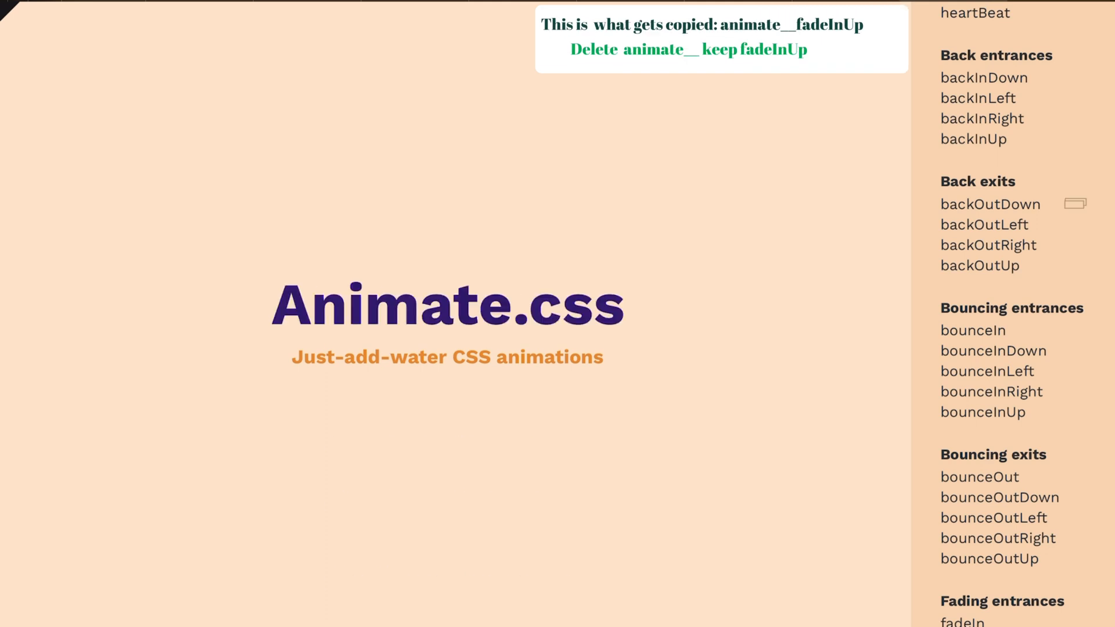
pyautogui.moveTo(1075, 203)
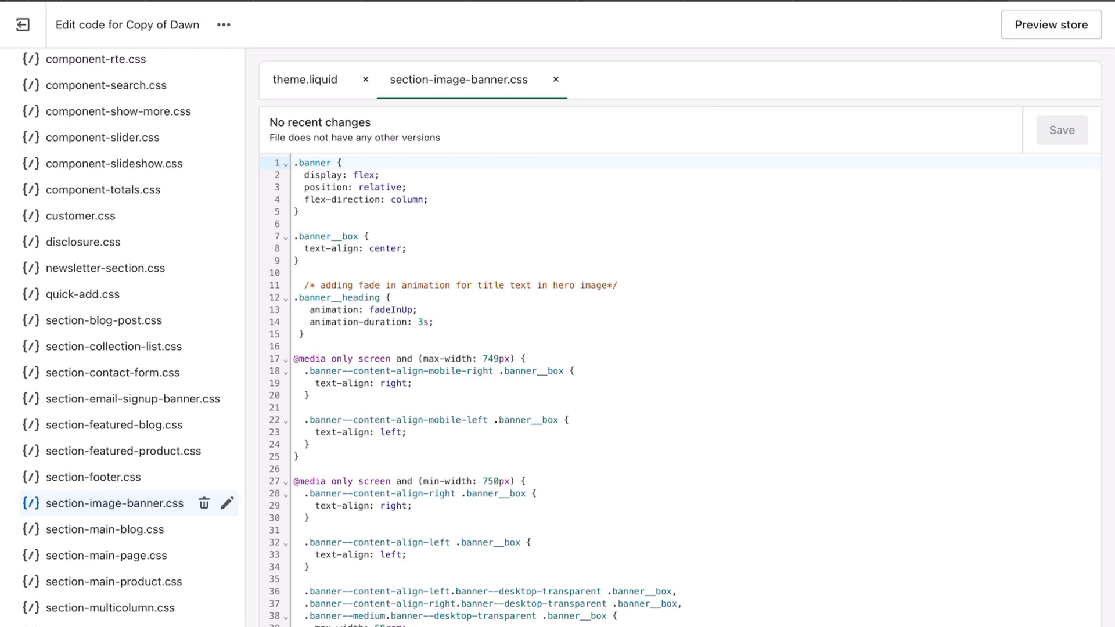
# Step: Highlight the .banner__heading rule with animation fadeInUp and 3s duration in section-image-banner.css
pyautogui.moveTo(293, 298); pyautogui.dragTo(395, 322)
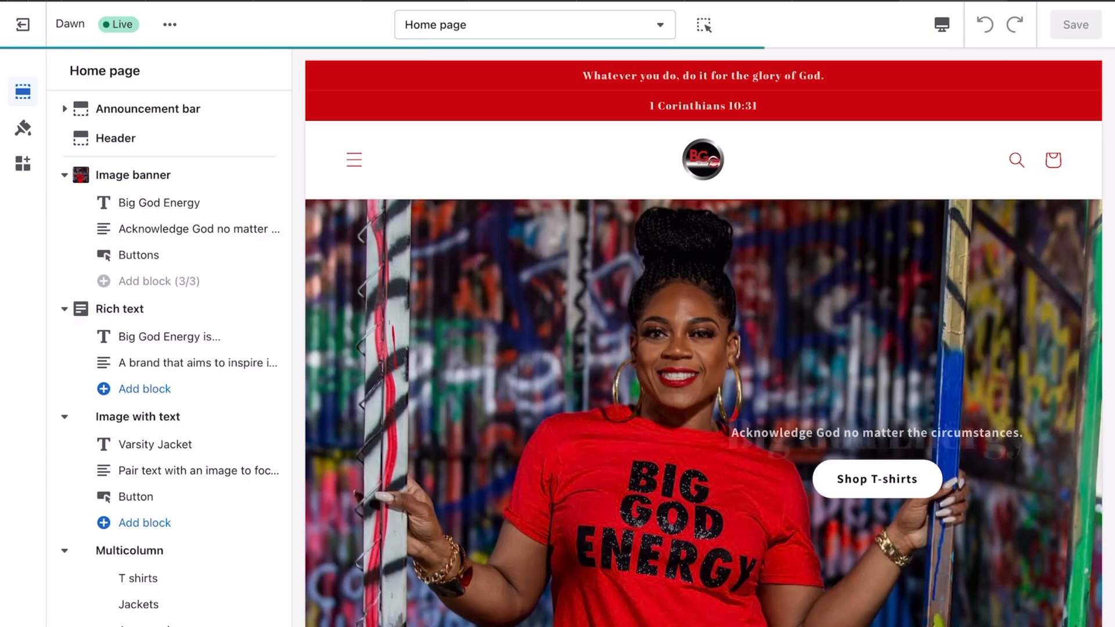
# Step: Inspect the Image banner section and its 'Big God Energy is...' heading in the theme editor
pyautogui.click(159, 202)
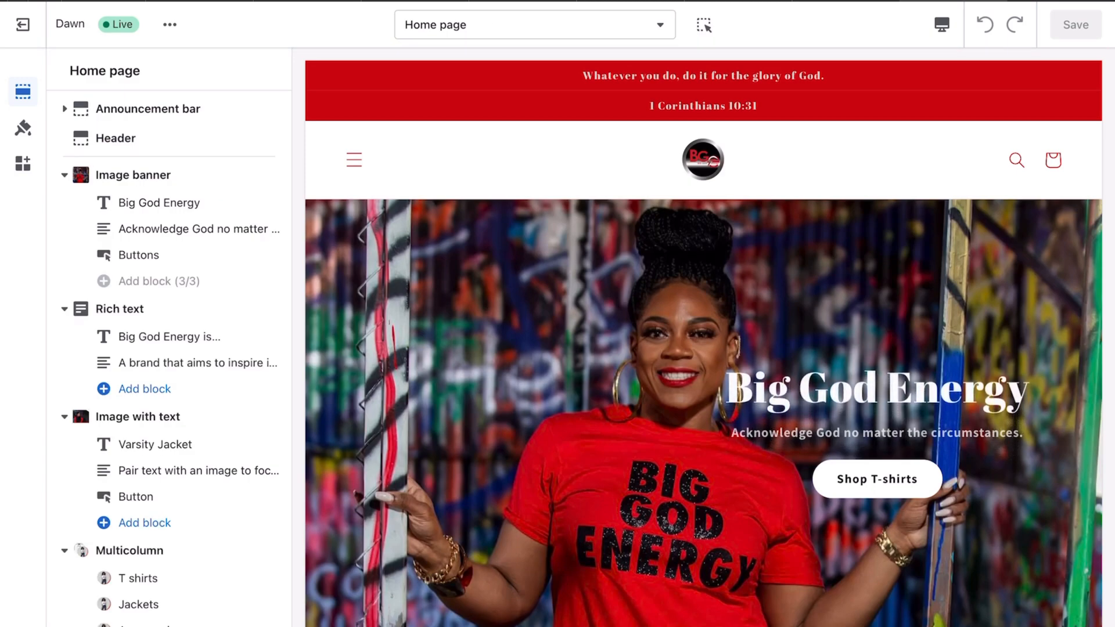
pyautogui.click(132, 175)
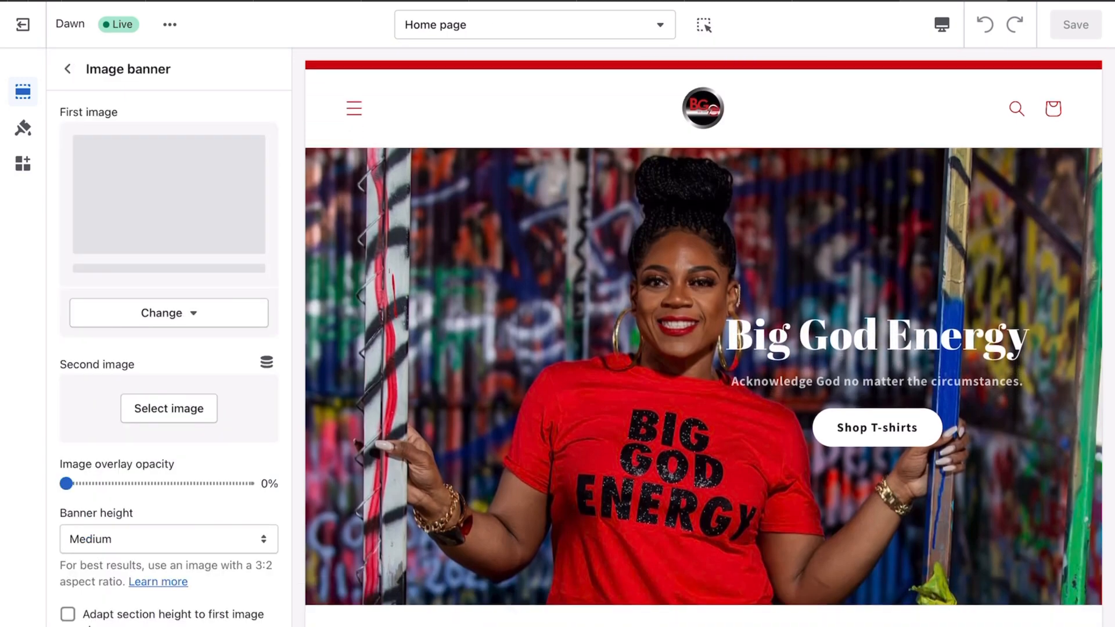
pyautogui.click(67, 68)
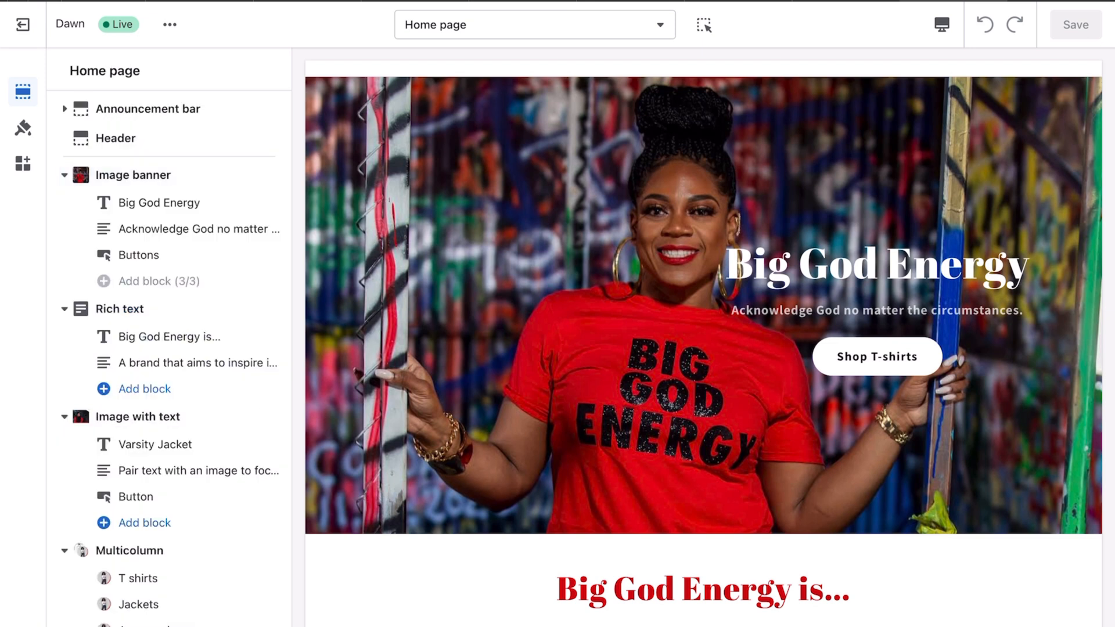
pyautogui.moveTo(139, 417)
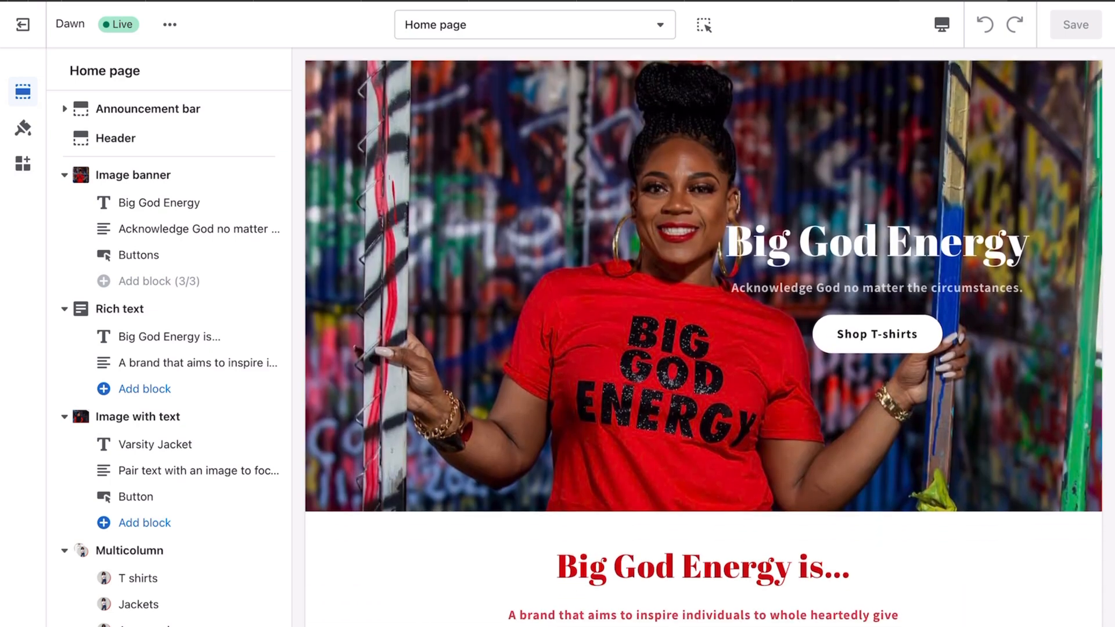
pyautogui.click(703, 25)
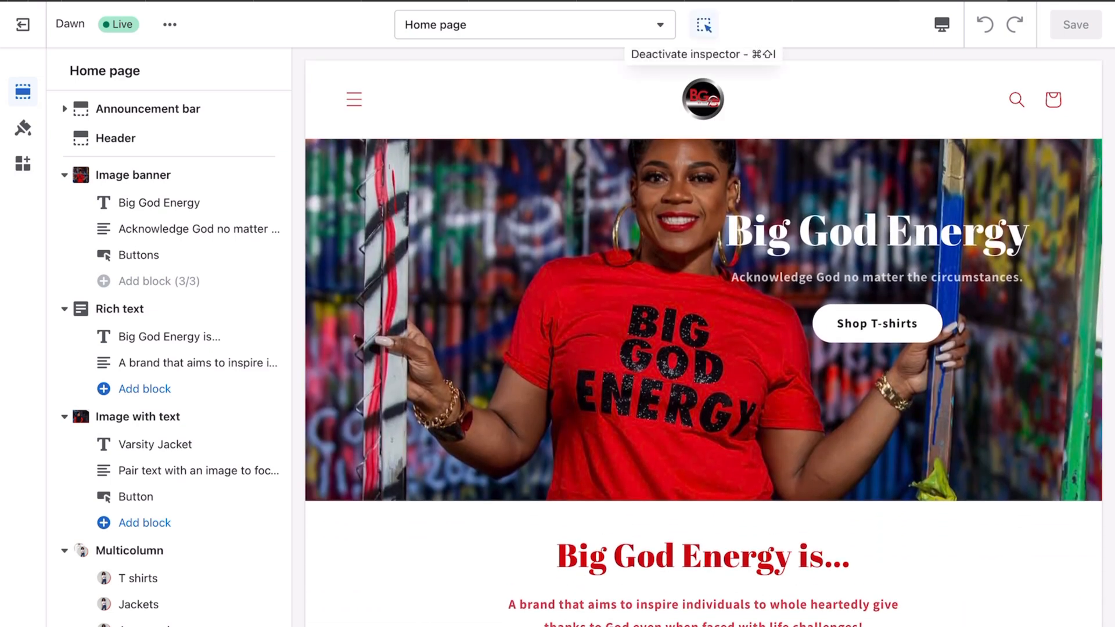
pyautogui.click(133, 174)
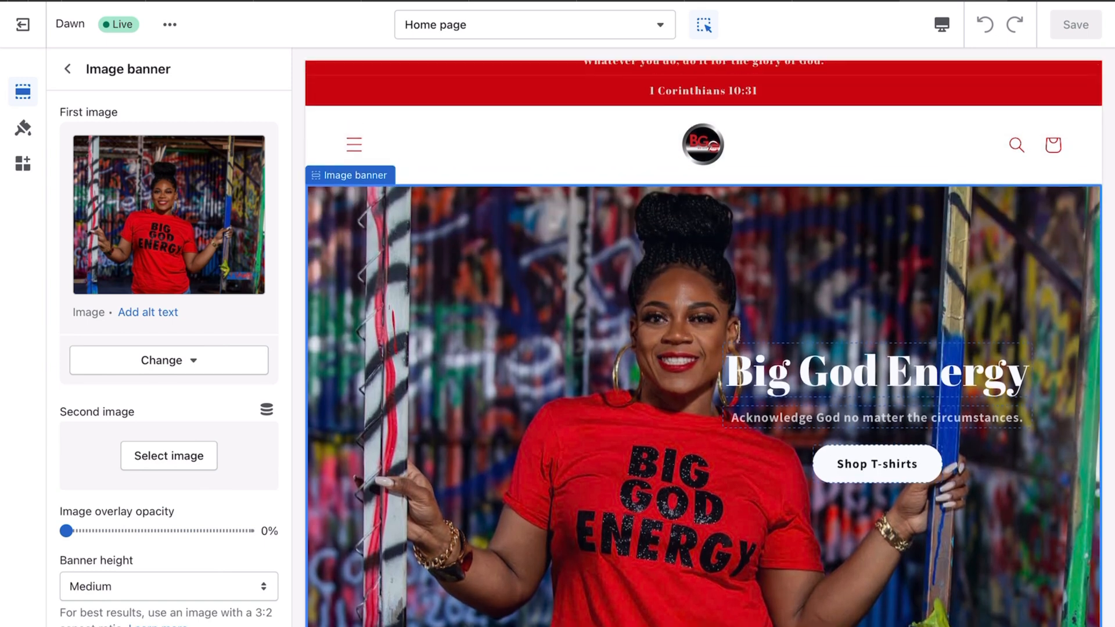
pyautogui.scroll(-3)
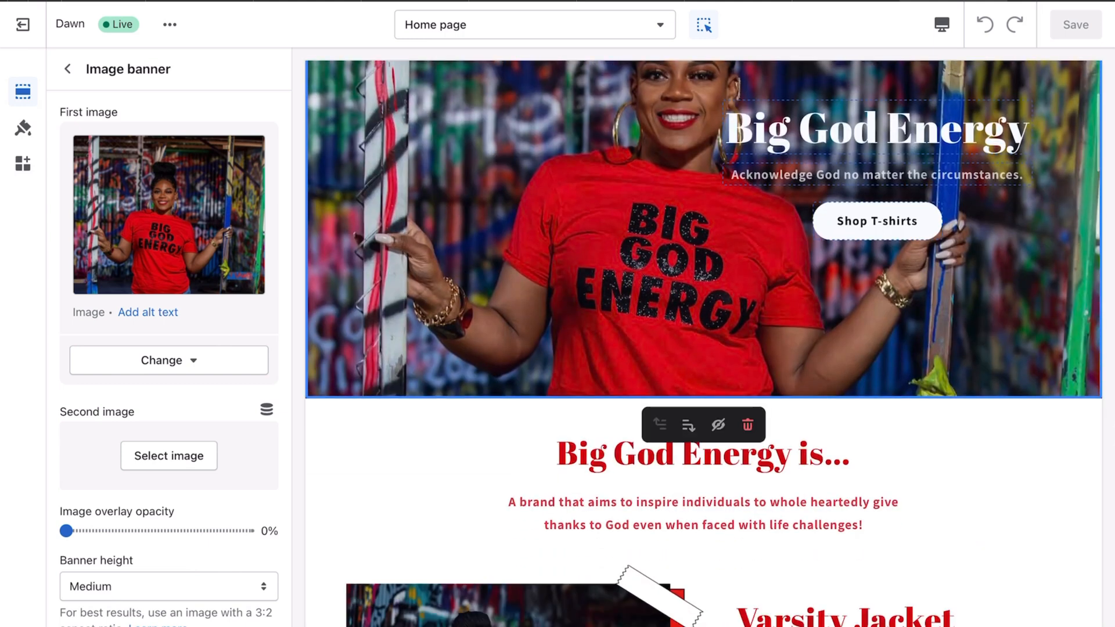
pyautogui.click(702, 454)
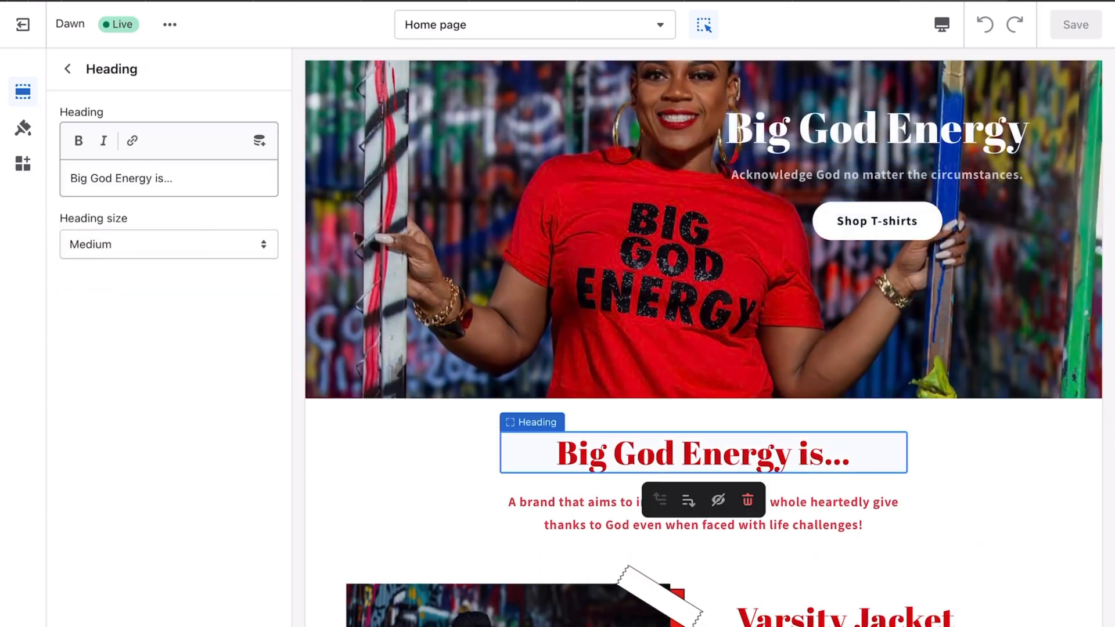
pyautogui.click(876, 128)
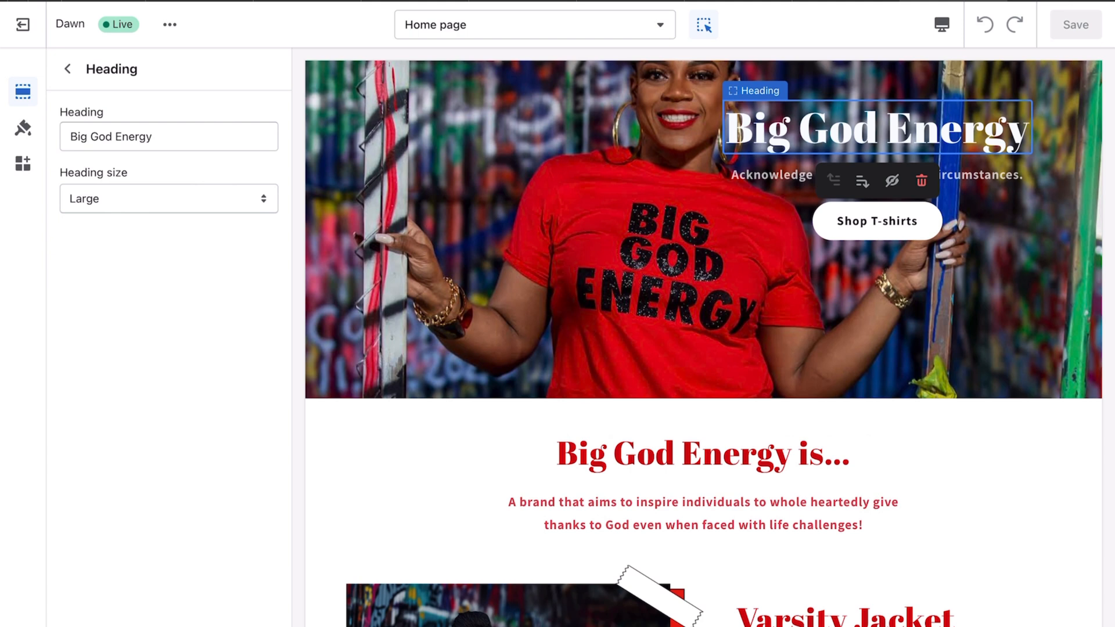
# Step: Launch Edit code for the Dawn theme from the theme actions menu
pyautogui.click(169, 24)
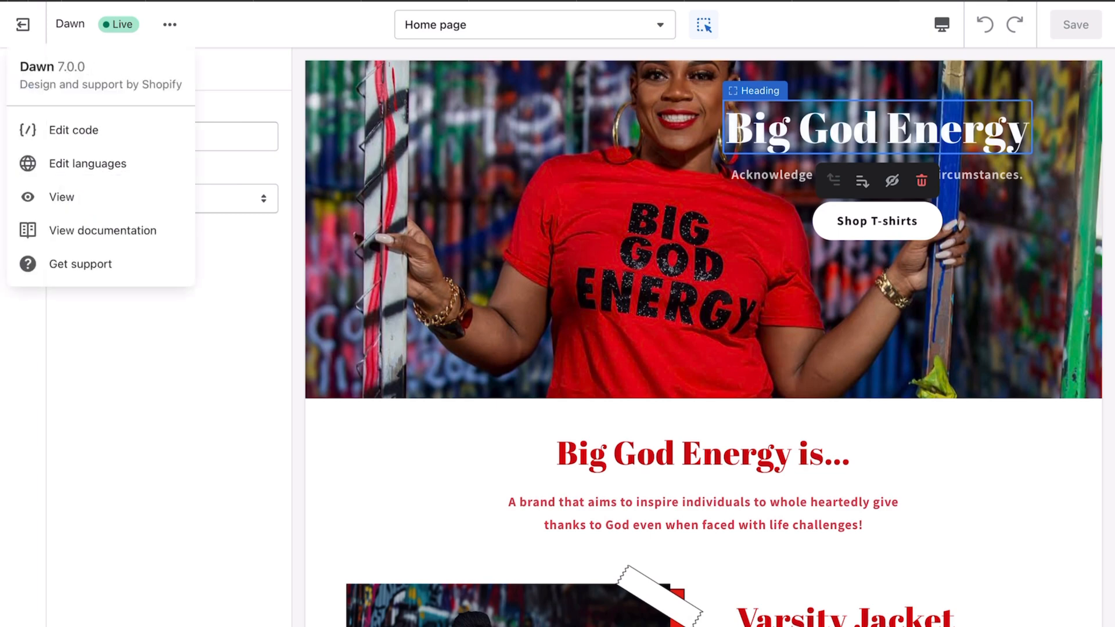
pyautogui.click(74, 129)
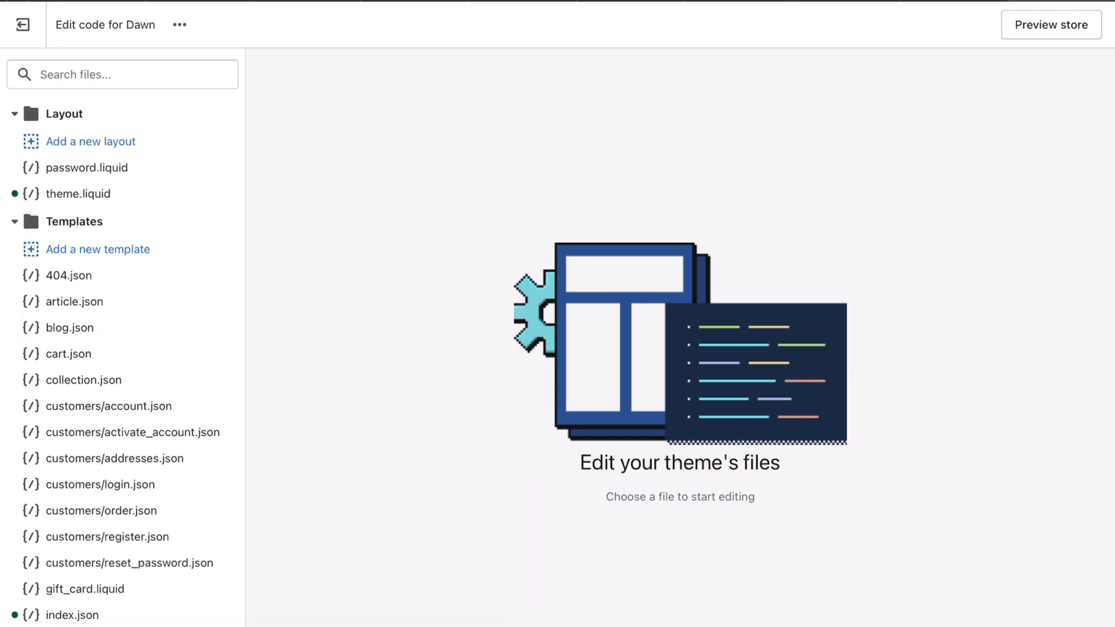
# Step: Search the theme files for 'css' and scroll the filtered Assets list
pyautogui.click(122, 75)
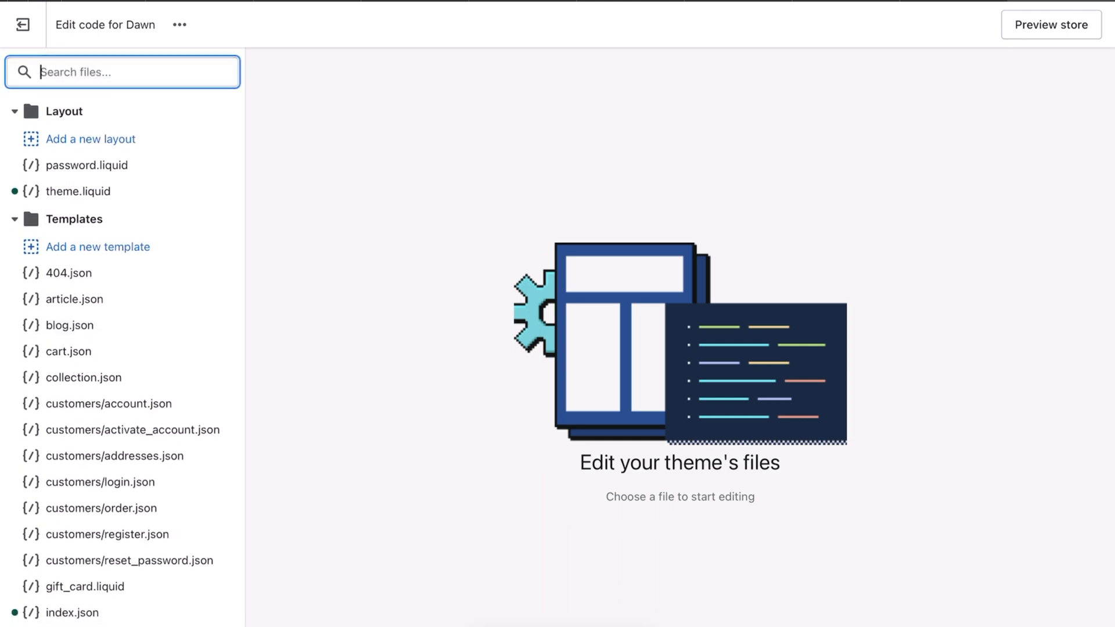
pyautogui.write('Ccss')
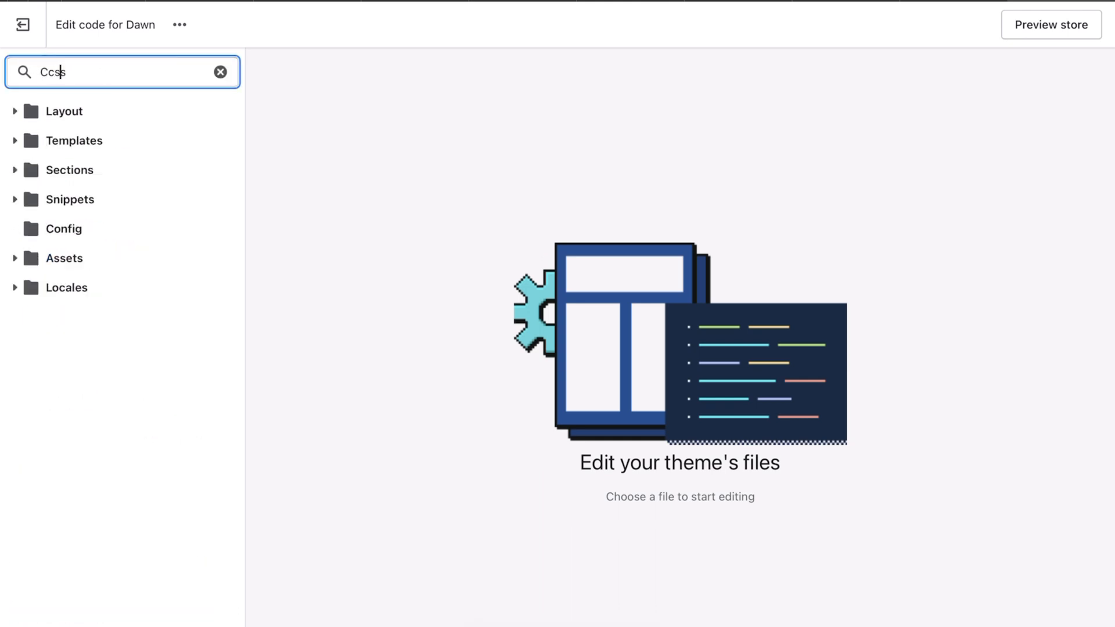
pyautogui.write('css')
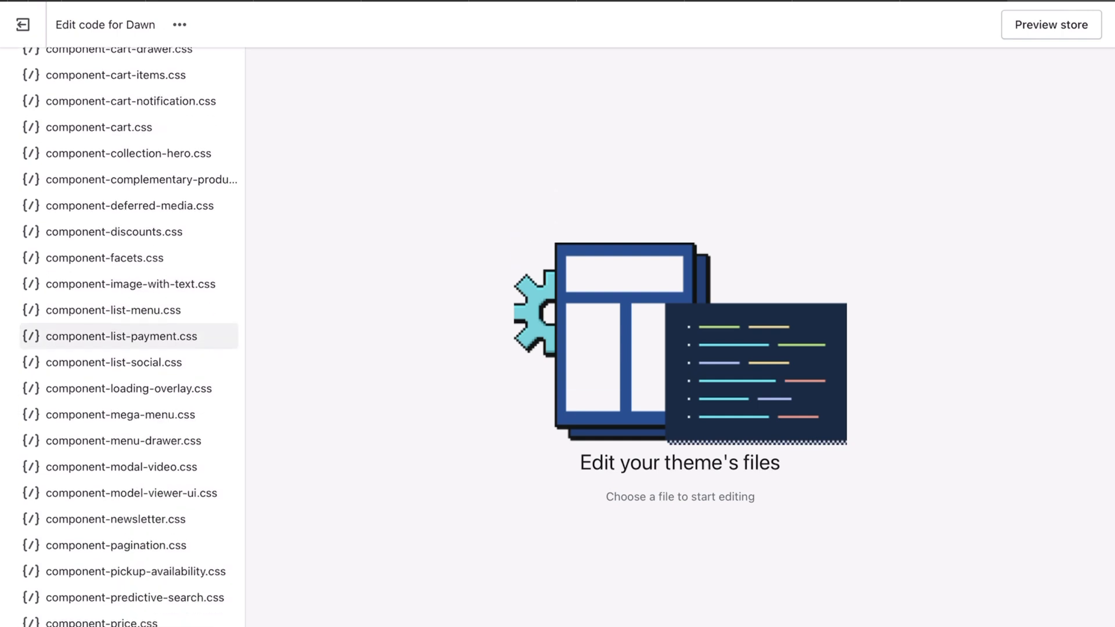
pyautogui.scroll(-3)
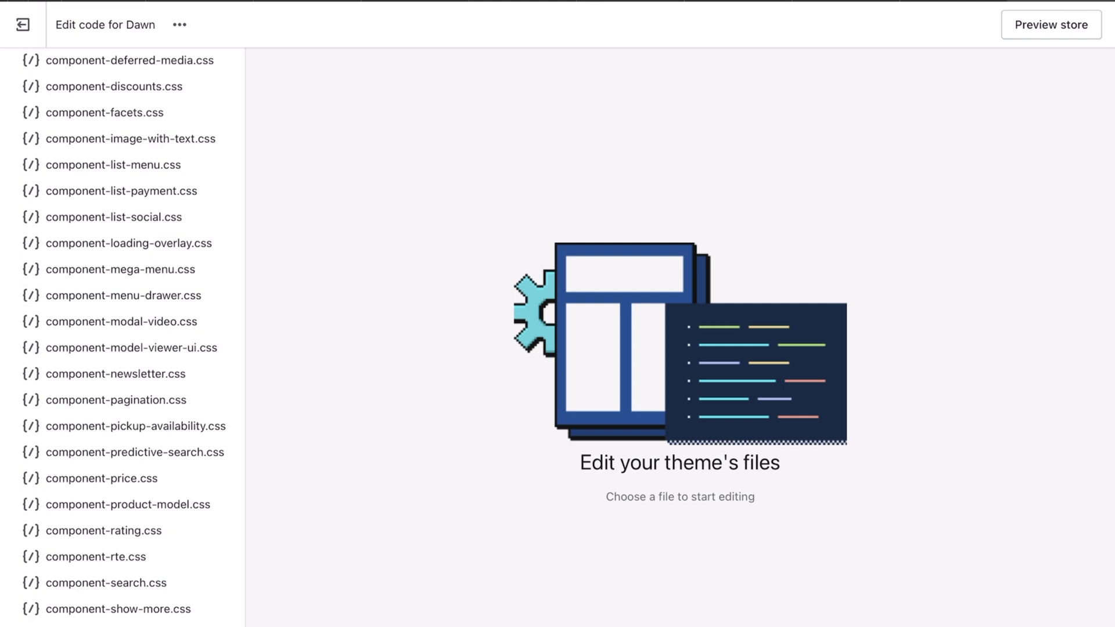
# Step: Load component-image-with-text.css, section-collection-list.css and section-image-banner.css in the editor
pyautogui.click(130, 138)
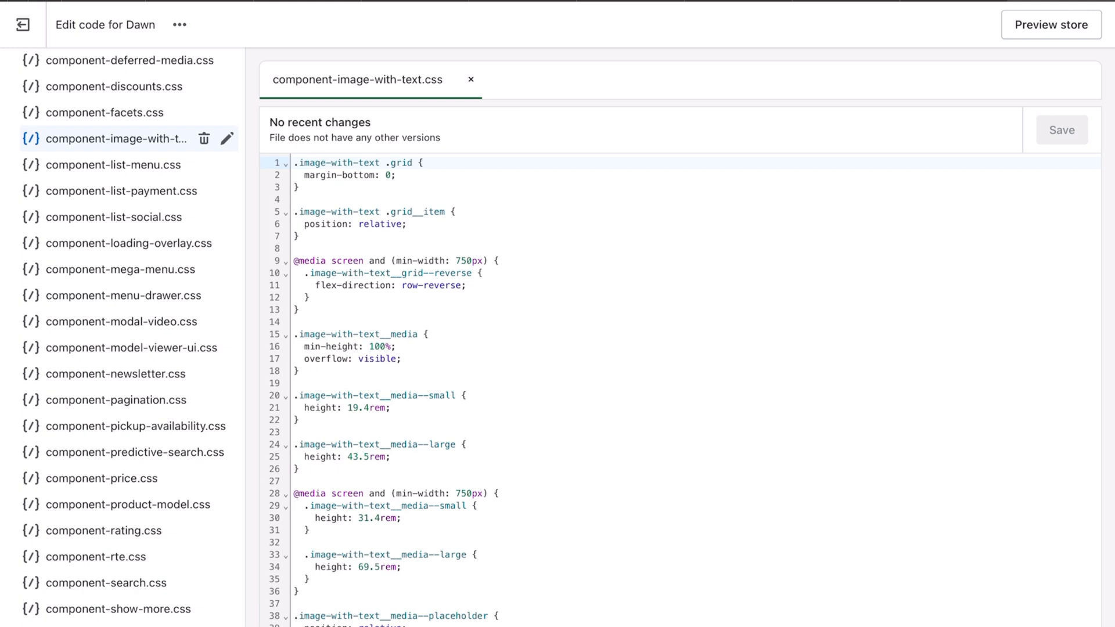
pyautogui.scroll(-3)
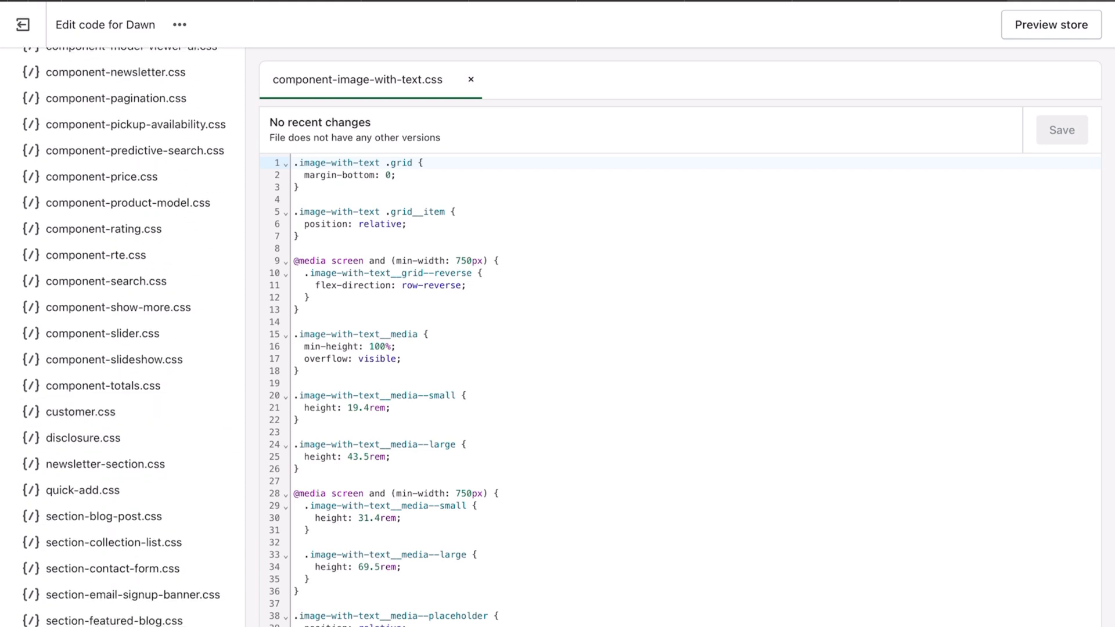
pyautogui.click(112, 542)
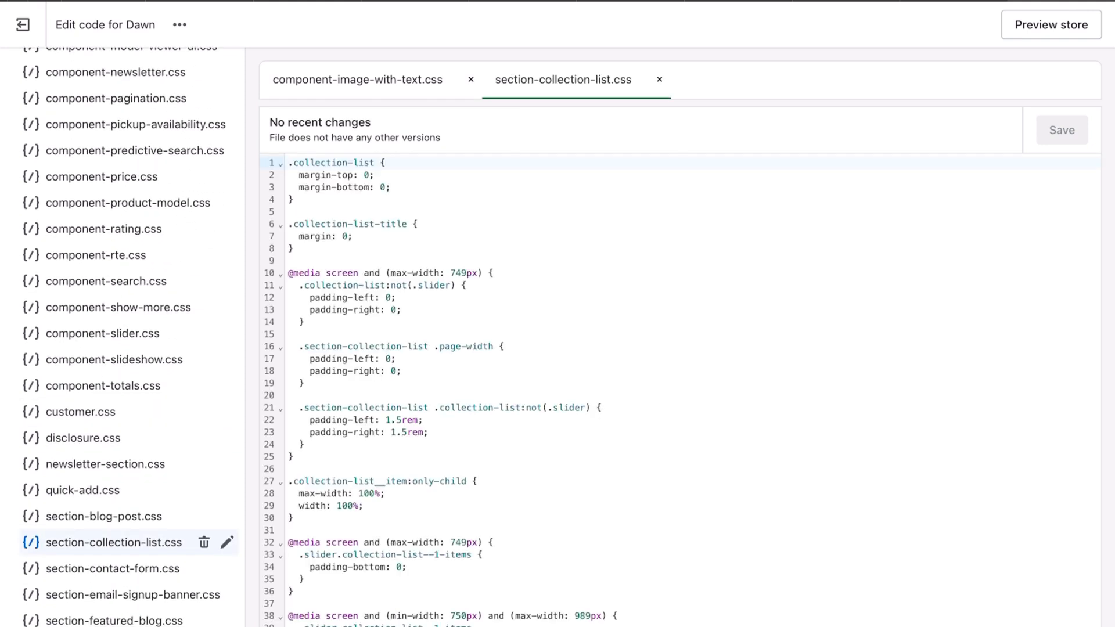
pyautogui.scroll(-3)
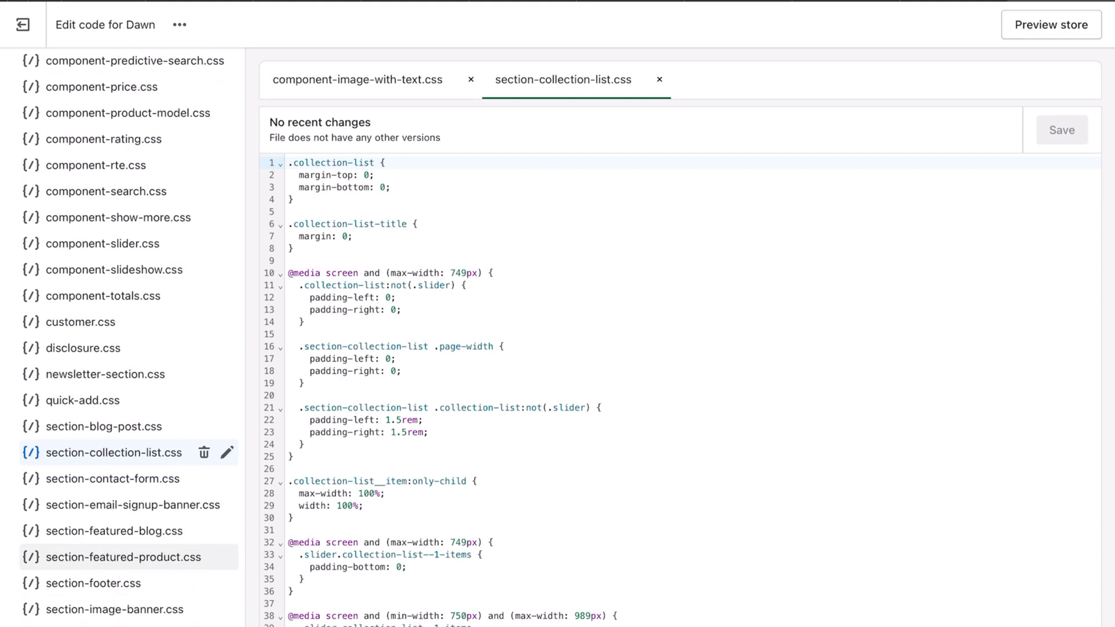
pyautogui.scroll(-3)
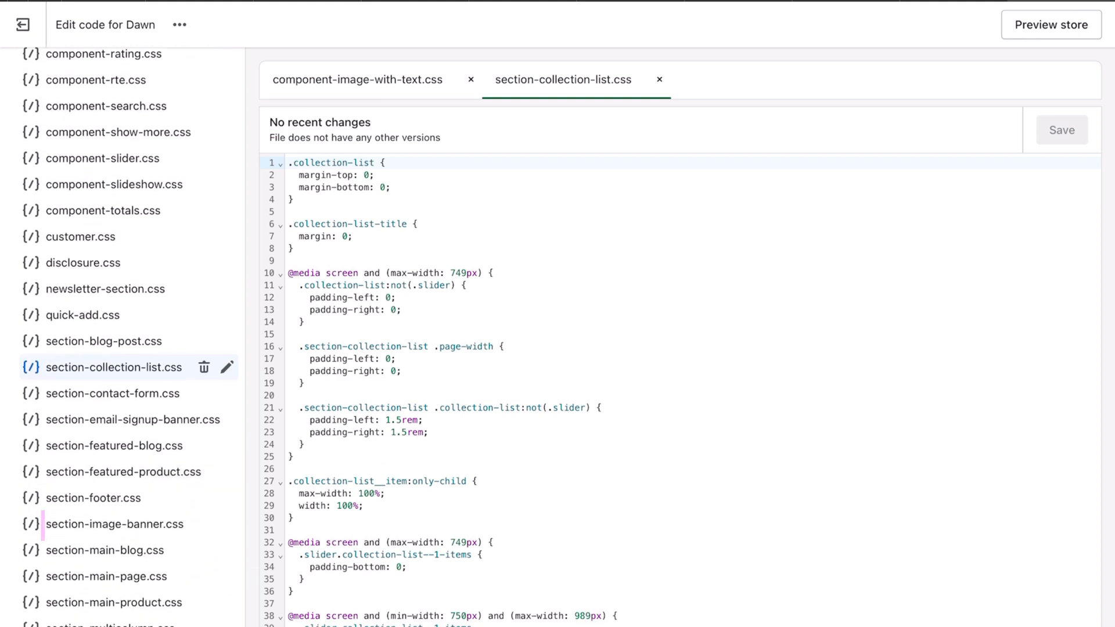
pyautogui.click(114, 524)
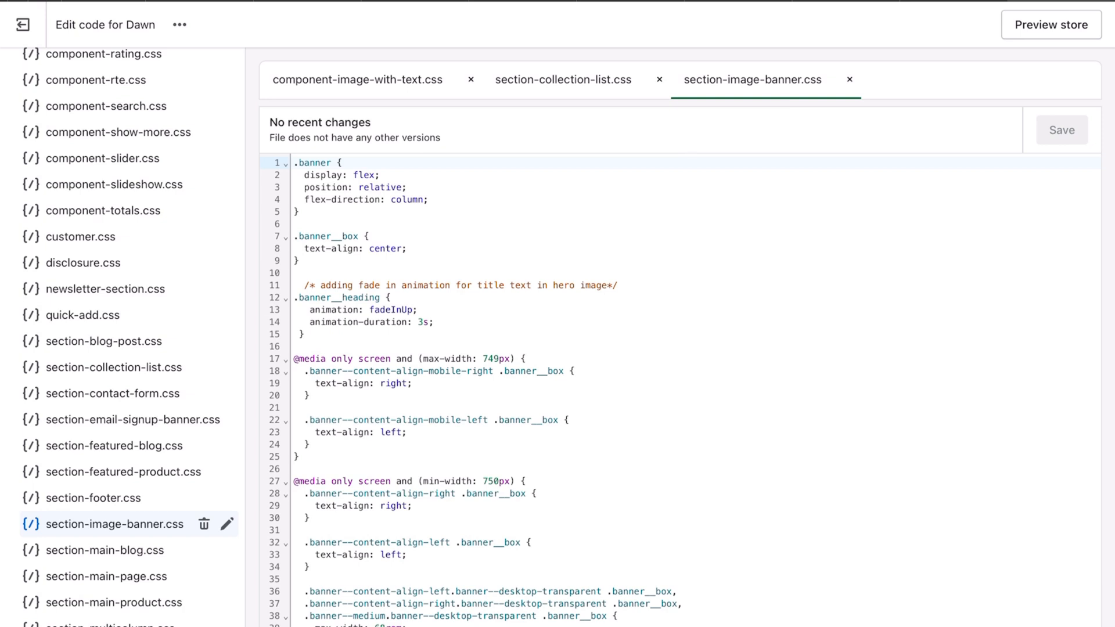
# Step: Load section-rich-text.css, then preview the live storefront with the hero banner
pyautogui.scroll(-3)
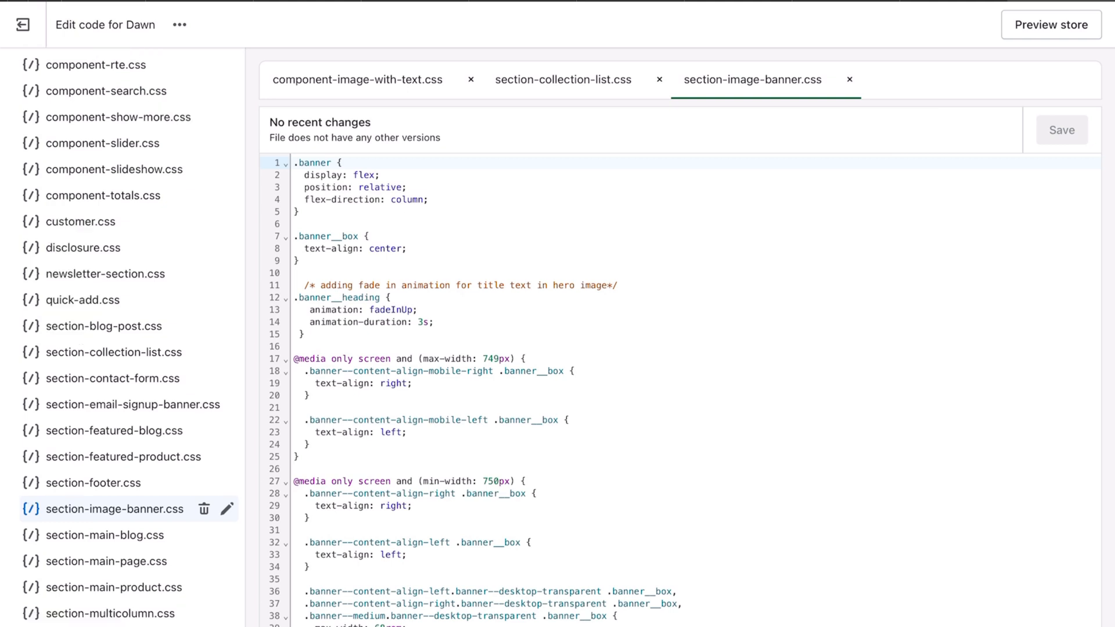
pyautogui.scroll(-3)
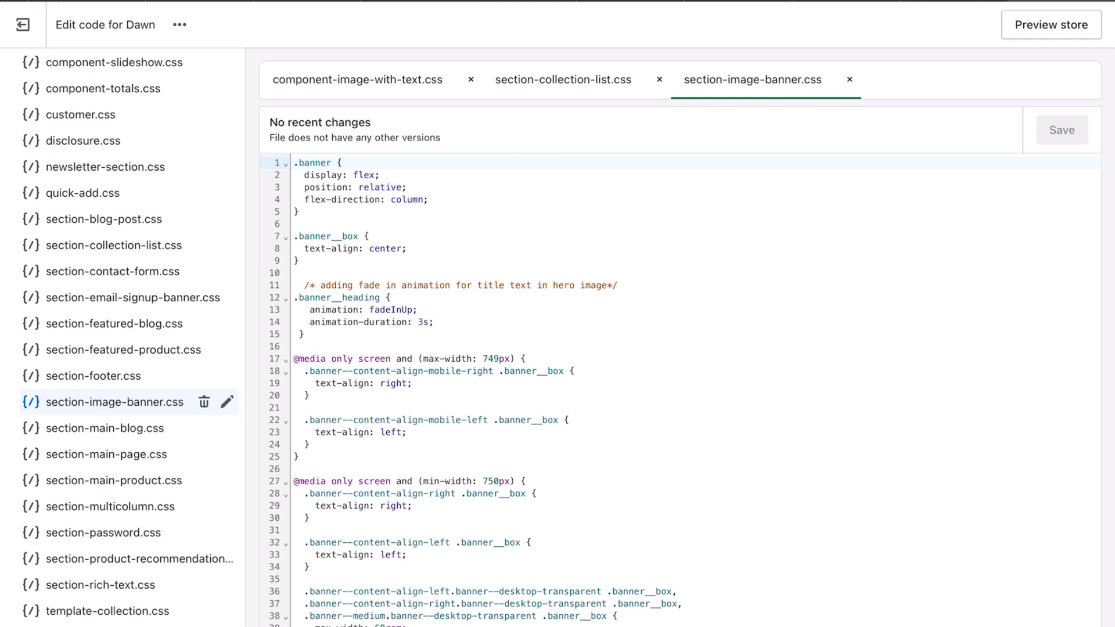
pyautogui.click(100, 584)
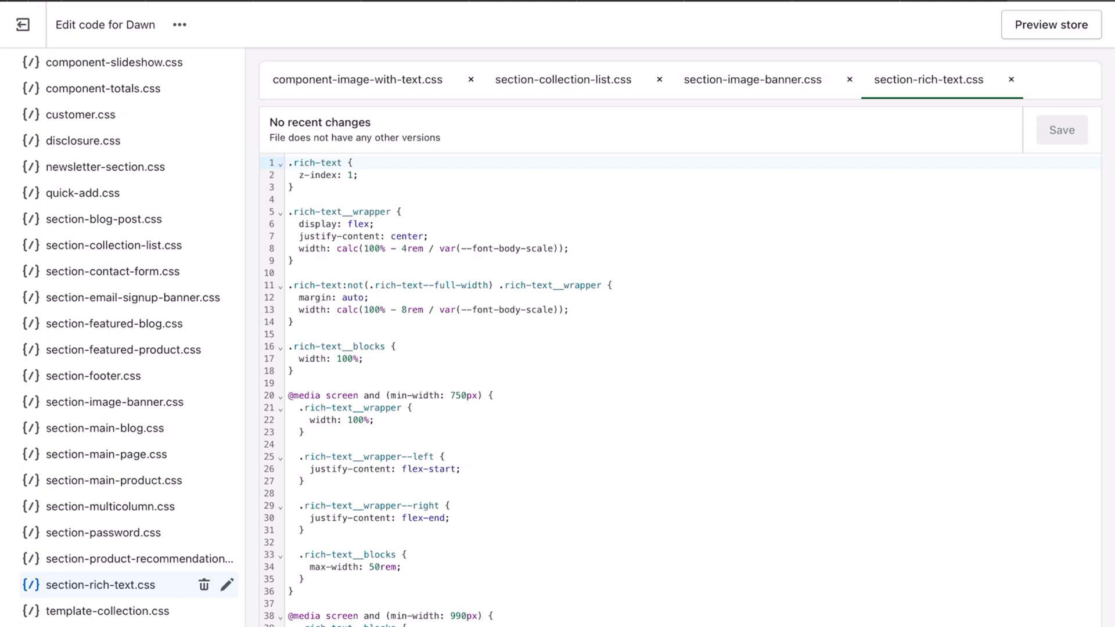
pyautogui.click(1051, 24)
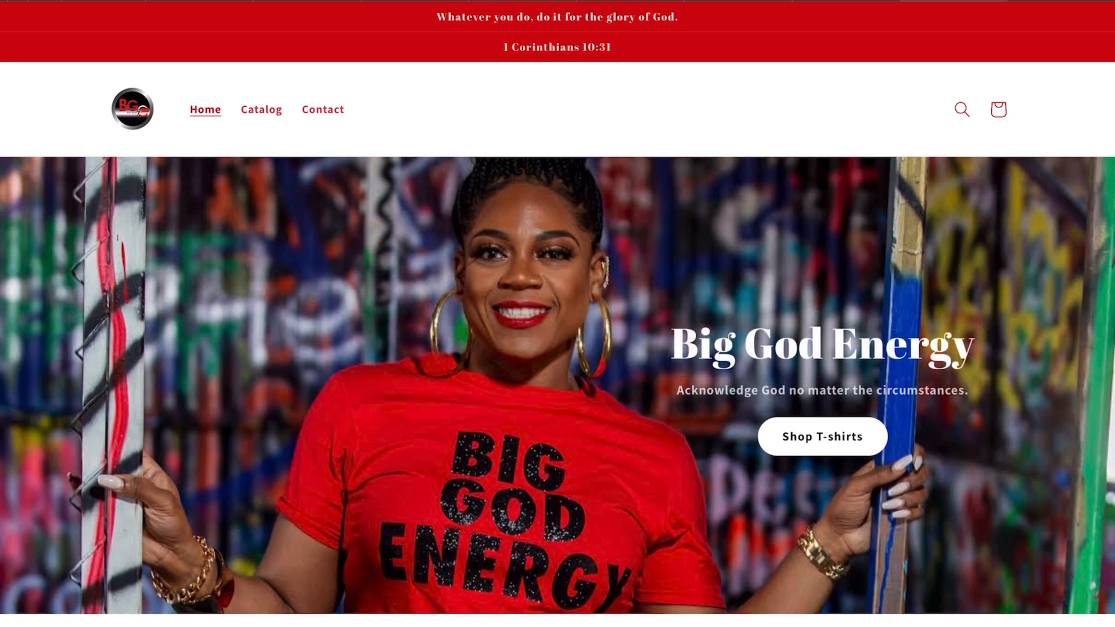
pyautogui.scroll(-3)
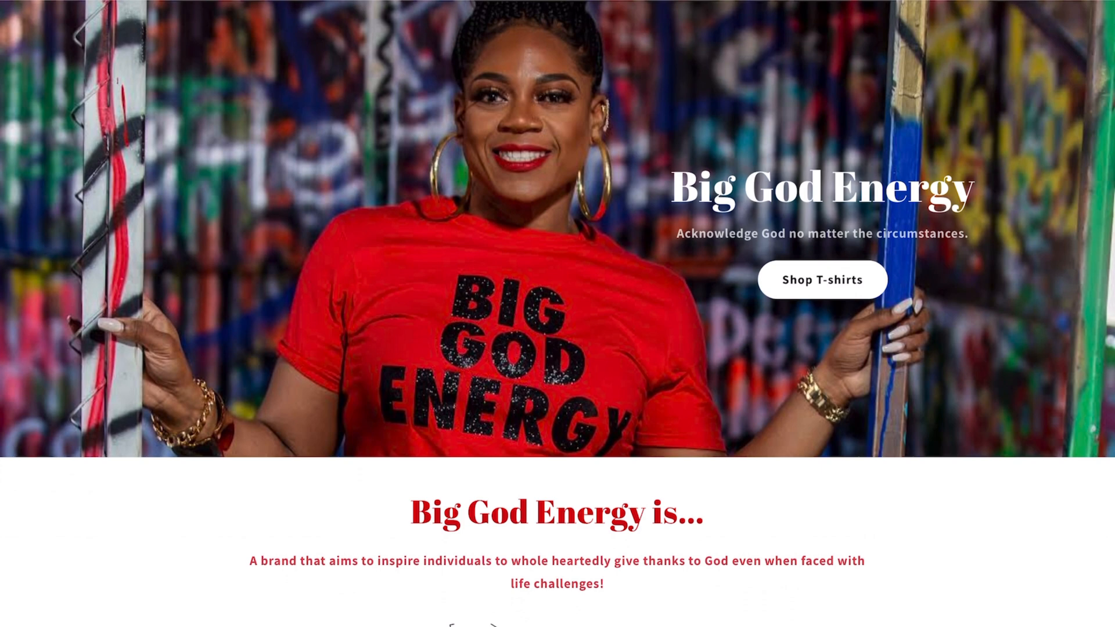
pyautogui.scroll(3)
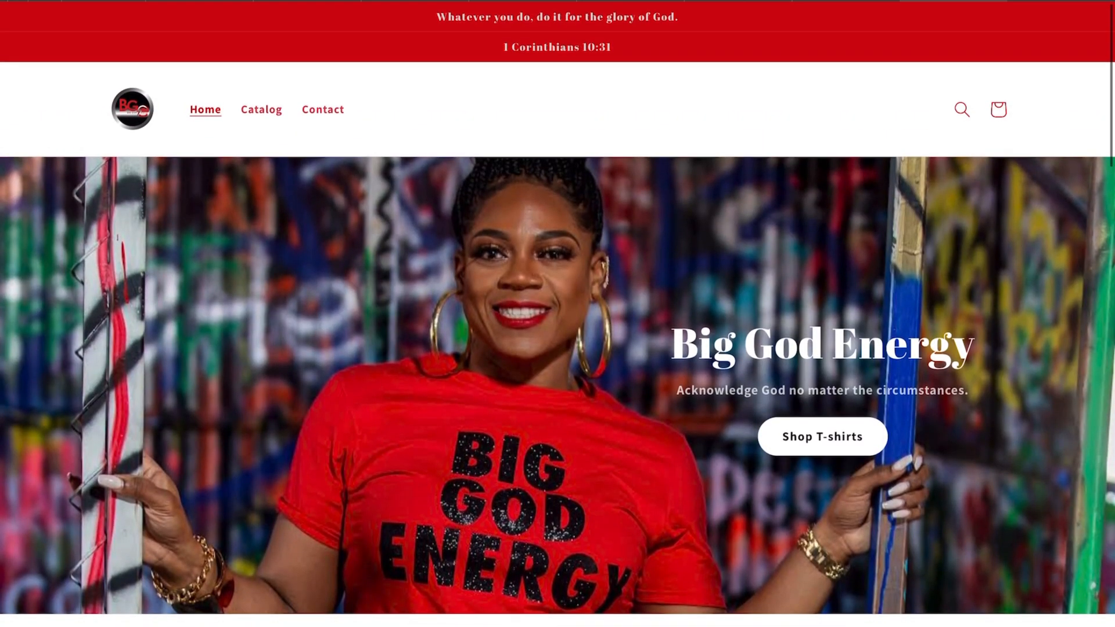